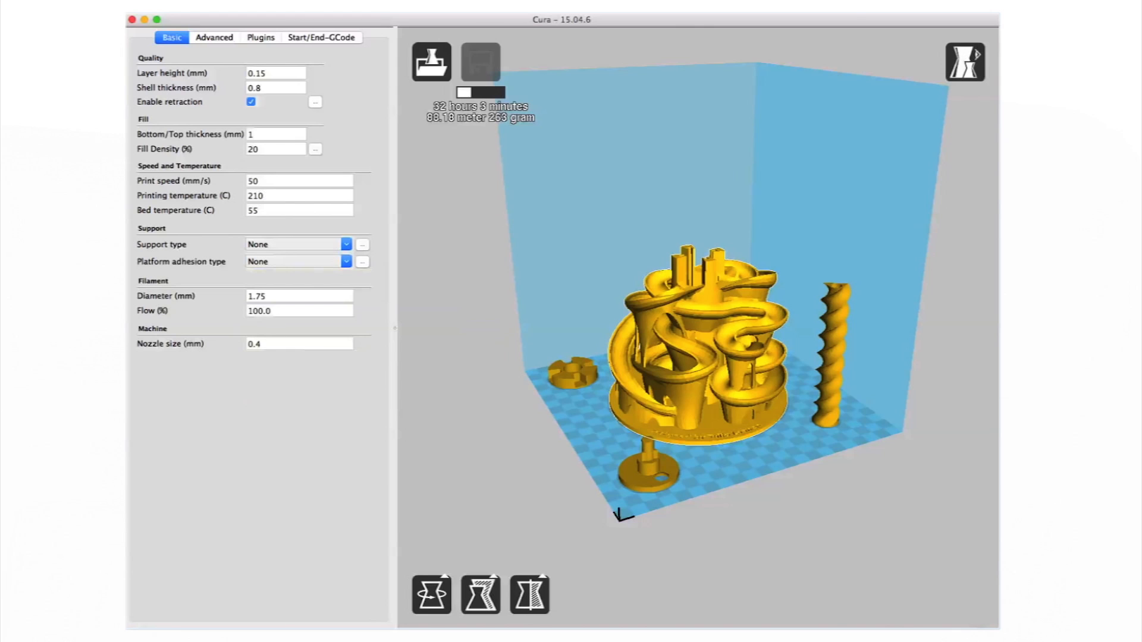
Step: Switch the preview to Layers view, showing layer 71 of 793
{"action": "left_click", "coordinate": [964, 61]}
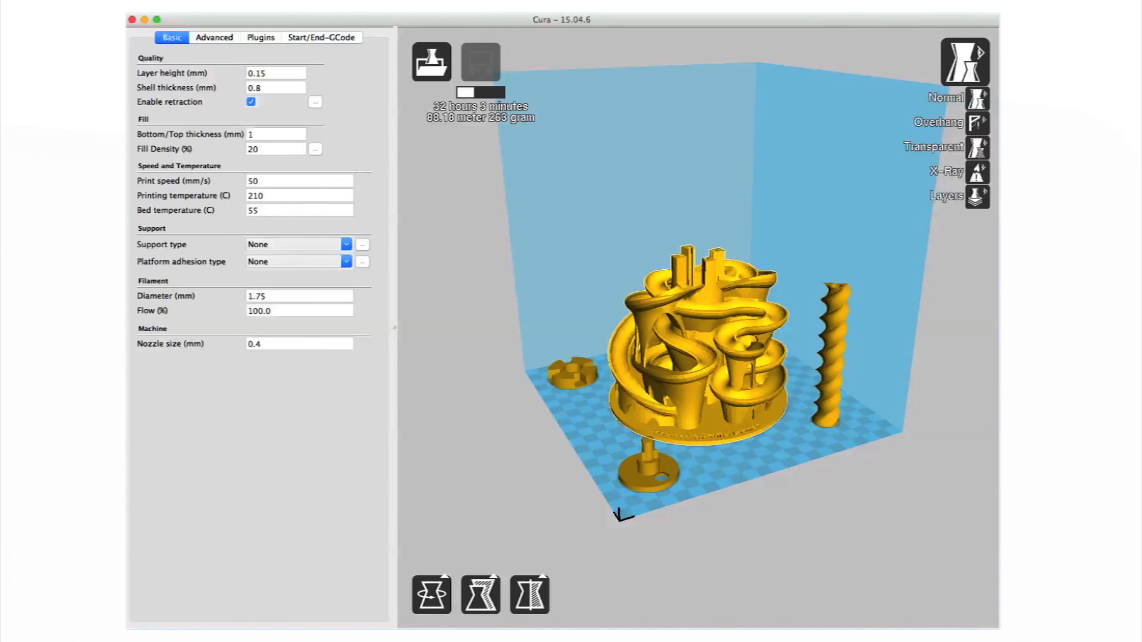
{"action": "left_click", "coordinate": [976, 197]}
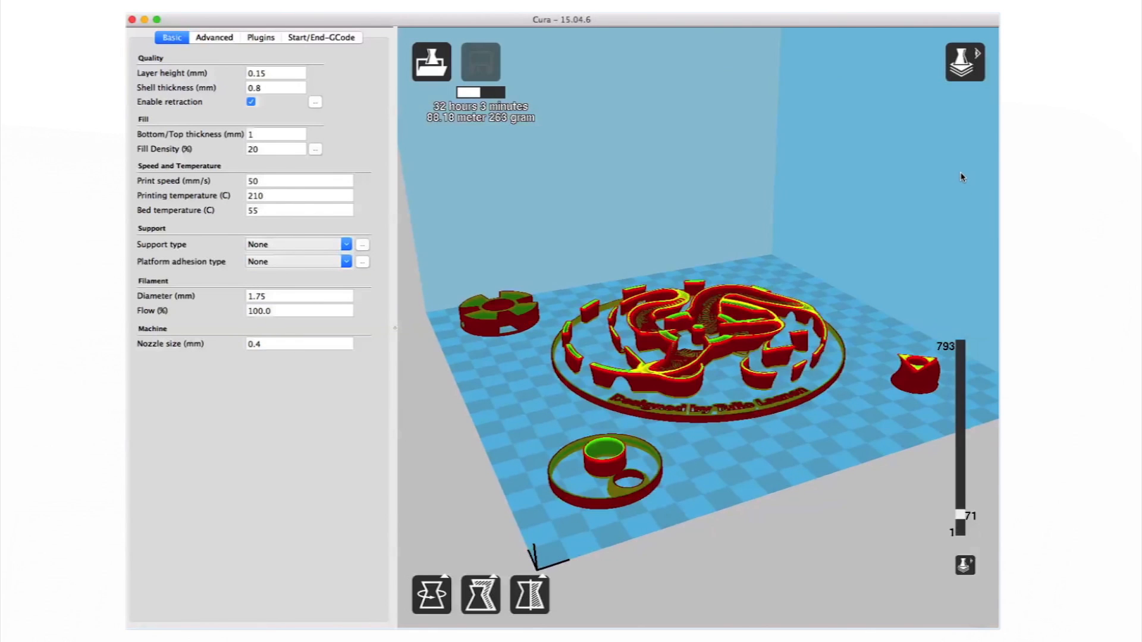
Step: Raise the layer slider from layer 71 through 245 and 433 to 649
{"action": "left_click_drag", "start_coordinate": [957, 513], "coordinate": [957, 475]}
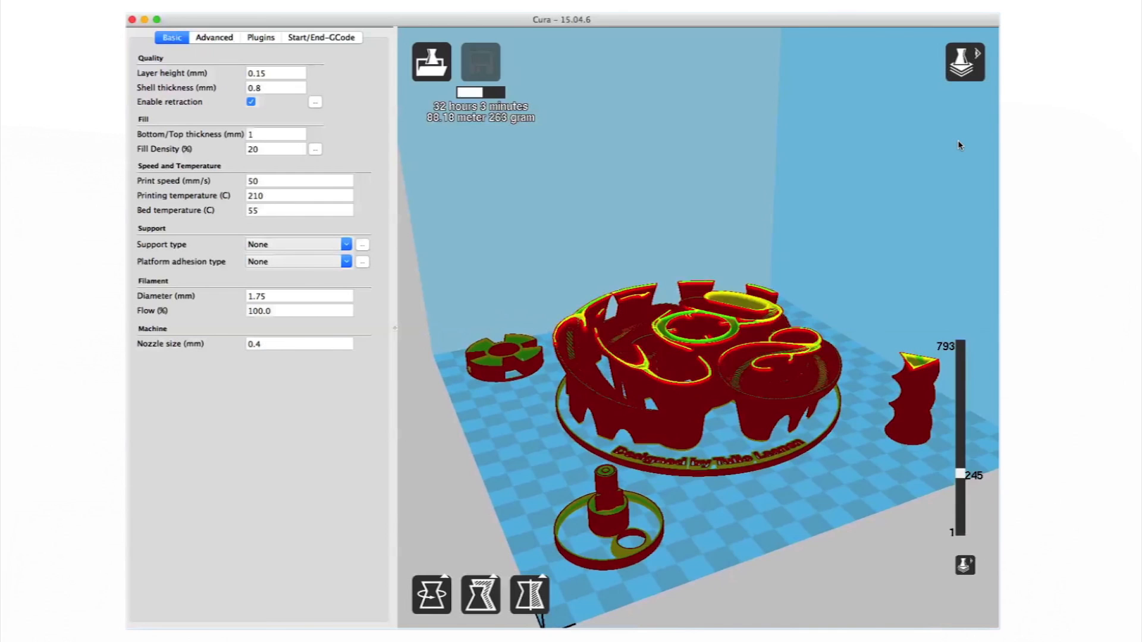
{"action": "left_click_drag", "start_coordinate": [960, 474], "coordinate": [959, 430]}
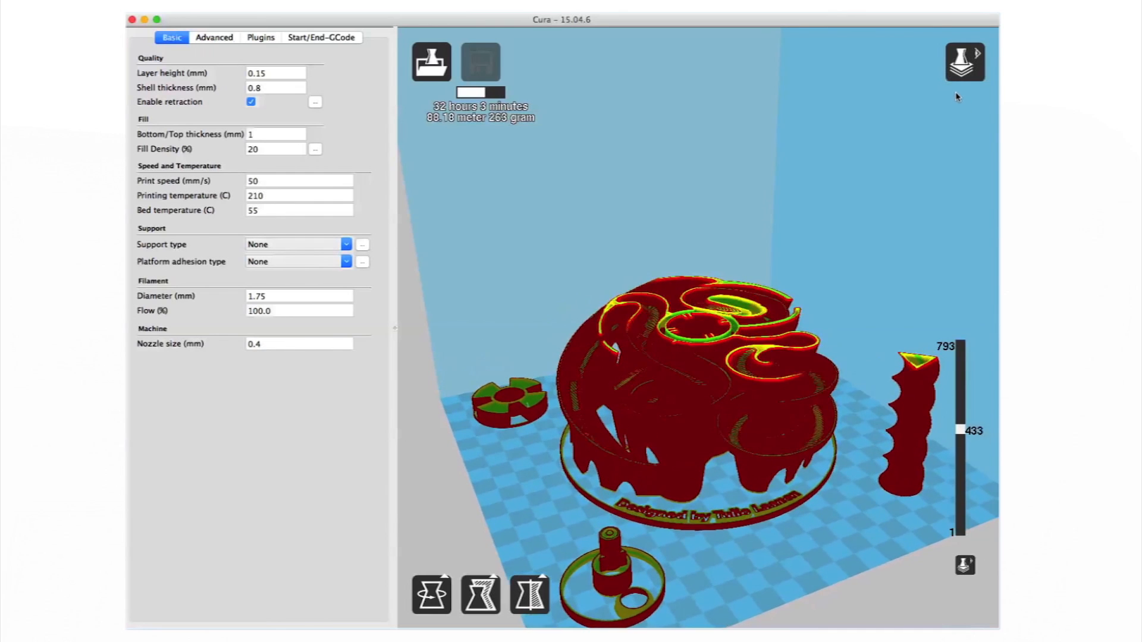
{"action": "left_click_drag", "start_coordinate": [957, 431], "coordinate": [958, 379]}
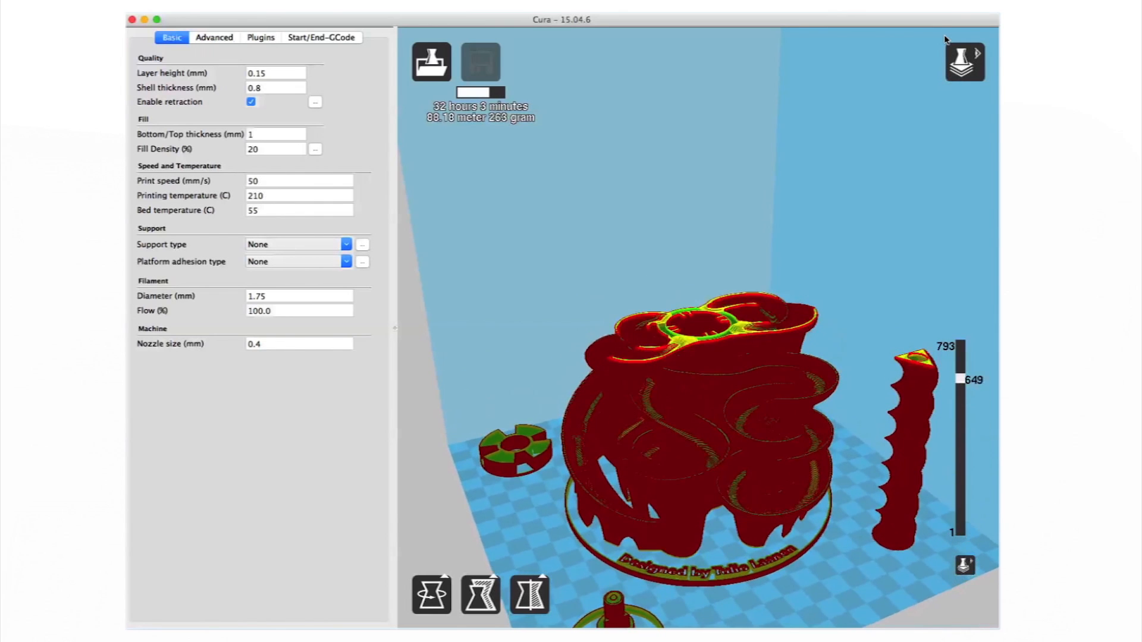